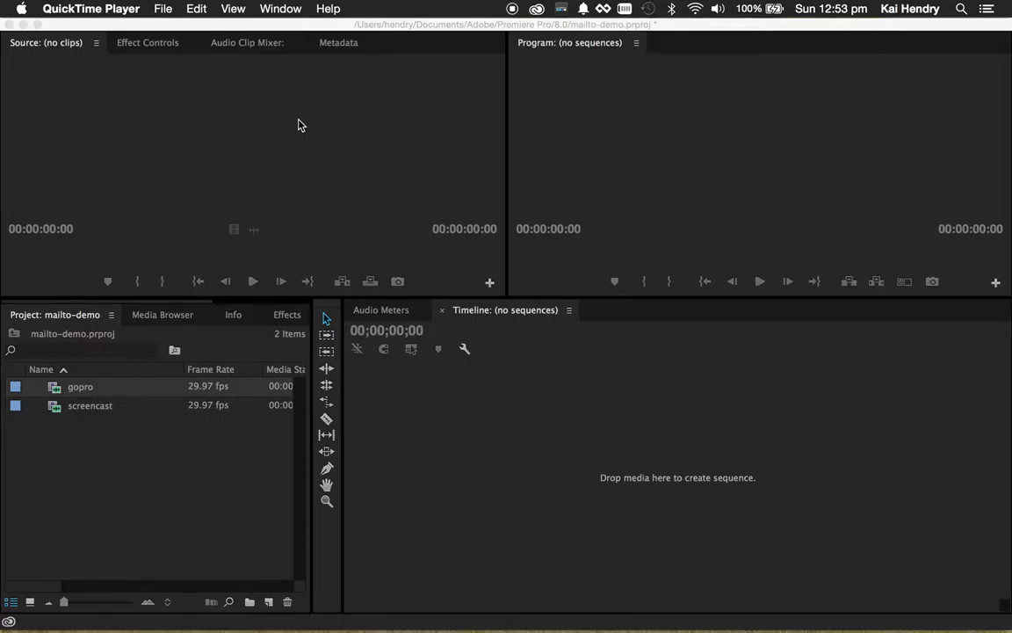
{"action": "mouse_move", "coordinate": [284, 130]}
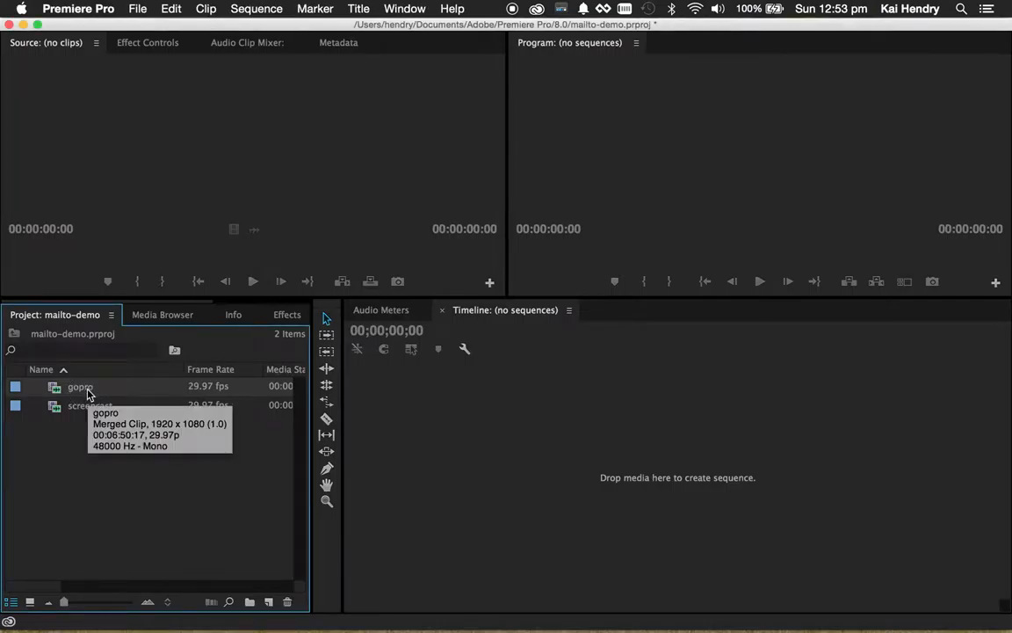
Preview the gopro footage in the Source monitor, then load the screencast clip.
{"action": "double_click", "coordinate": [80, 387]}
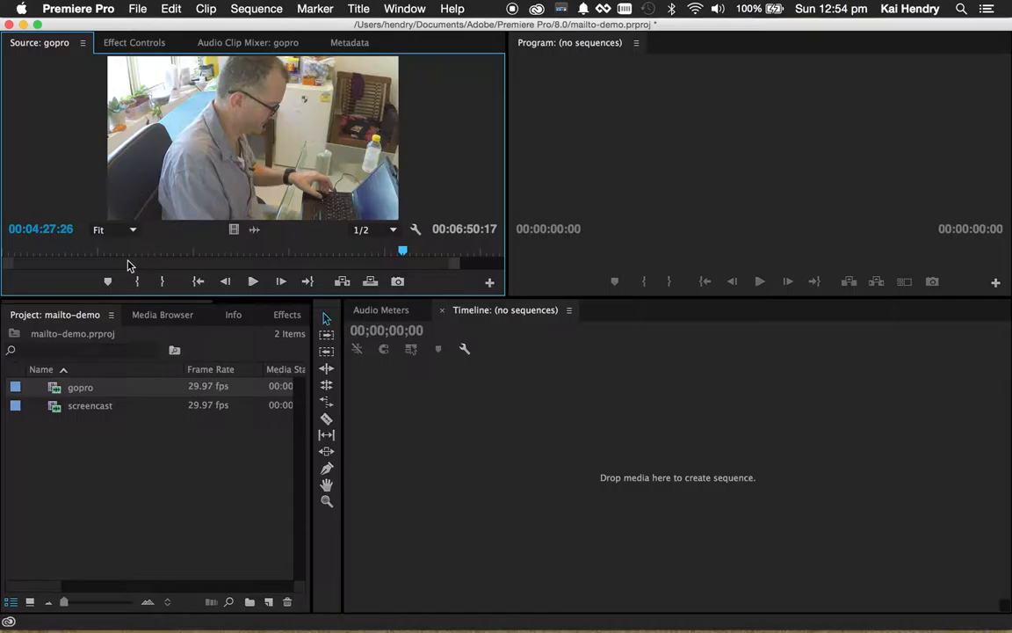
{"action": "left_click", "coordinate": [253, 281]}
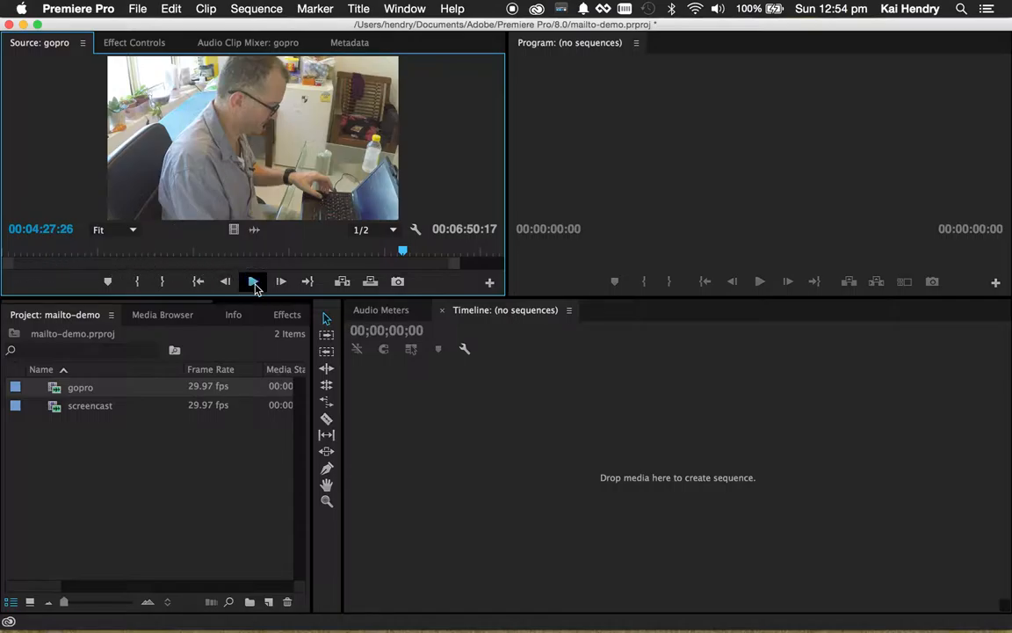
{"action": "left_click", "coordinate": [253, 281]}
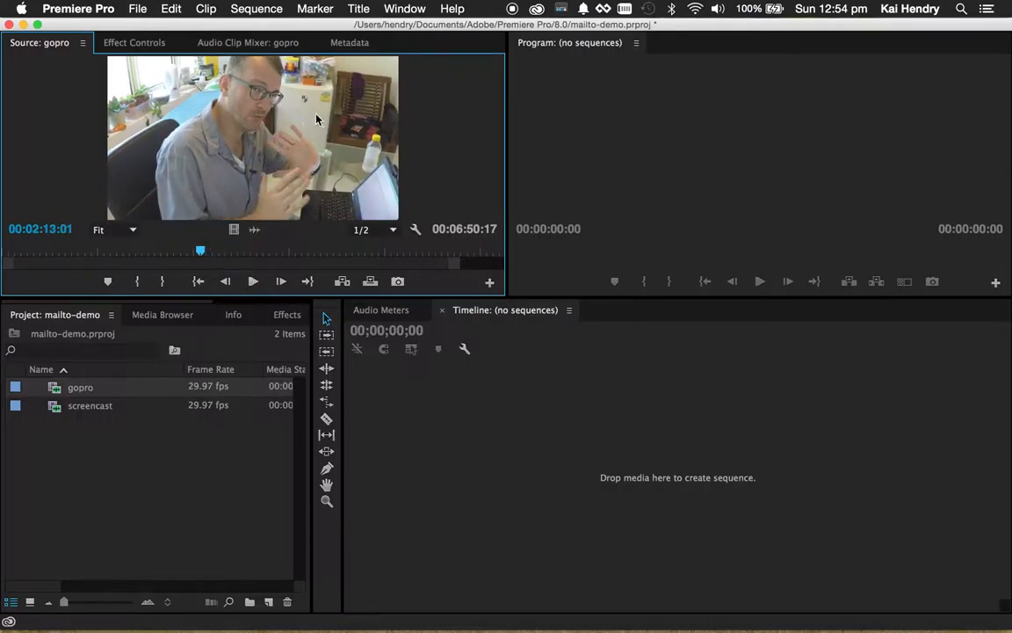
{"action": "mouse_move", "coordinate": [308, 209]}
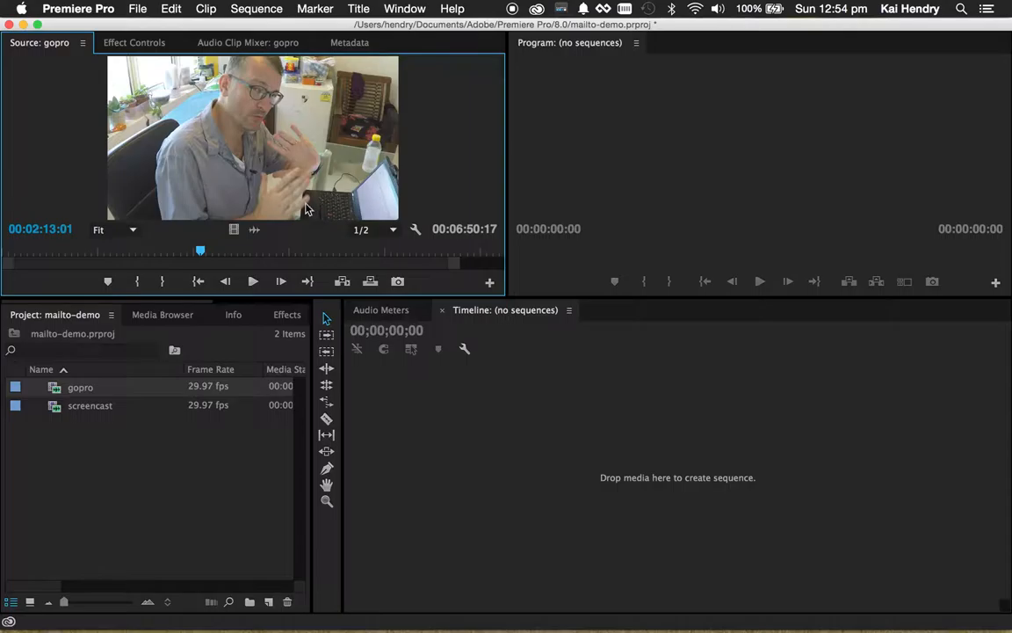
{"action": "double_click", "coordinate": [90, 405]}
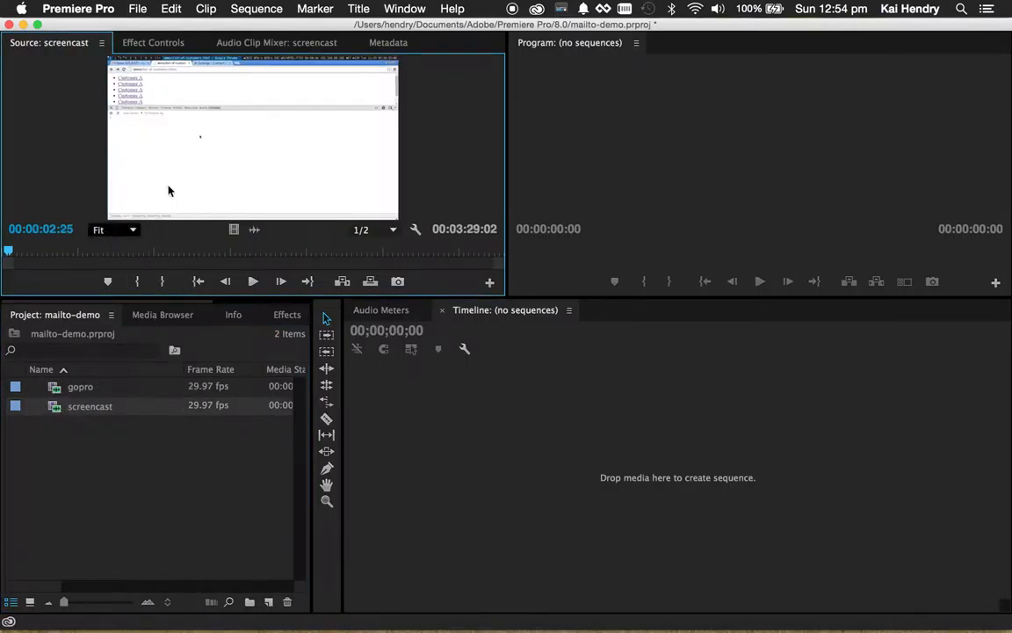
{"action": "mouse_move", "coordinate": [259, 152]}
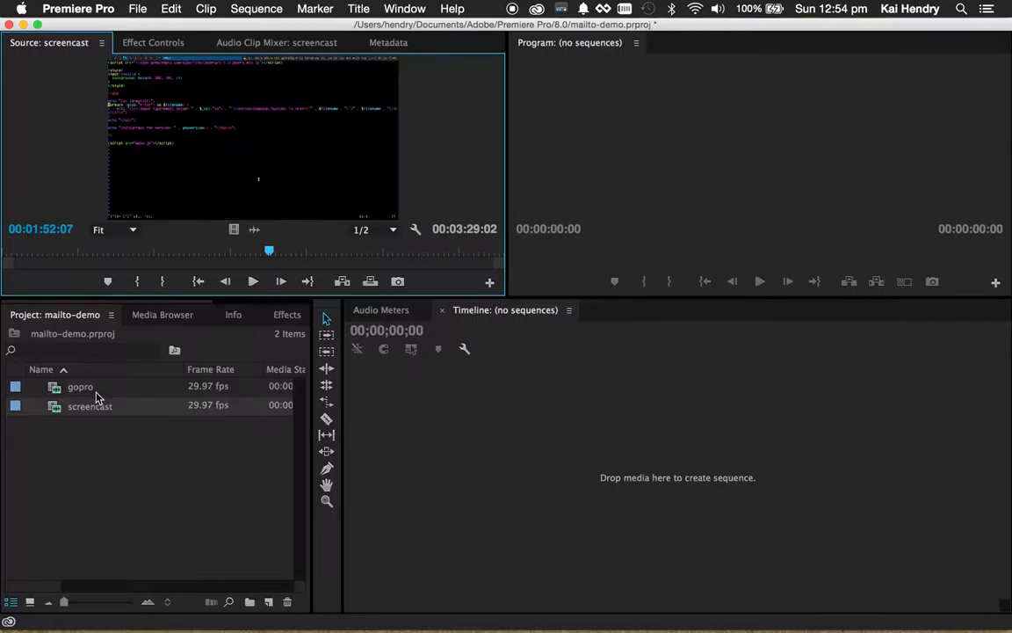
{"action": "mouse_move", "coordinate": [80, 386]}
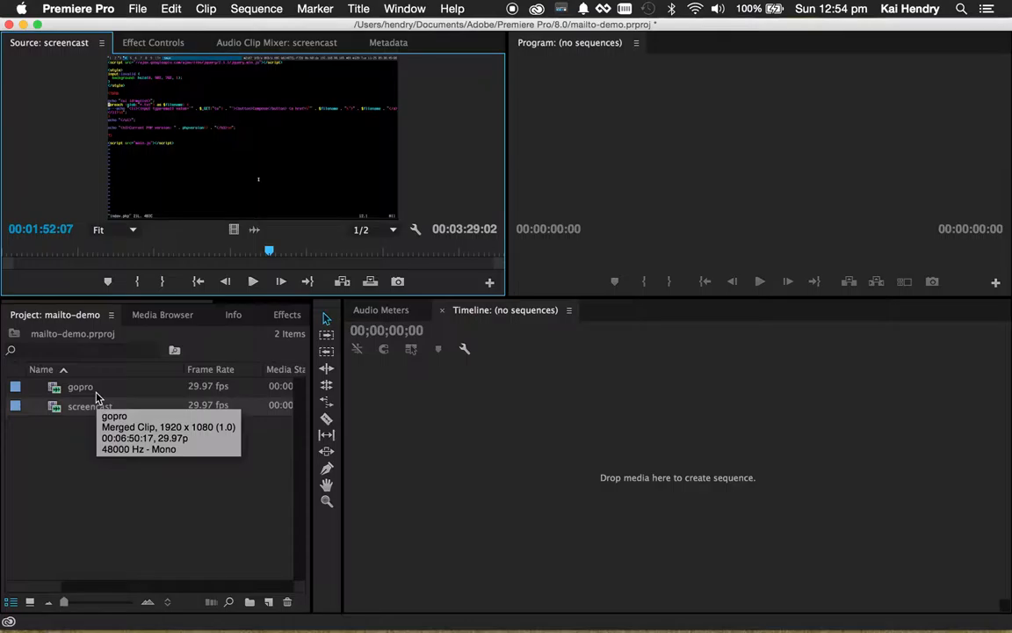
{"action": "mouse_move", "coordinate": [87, 387]}
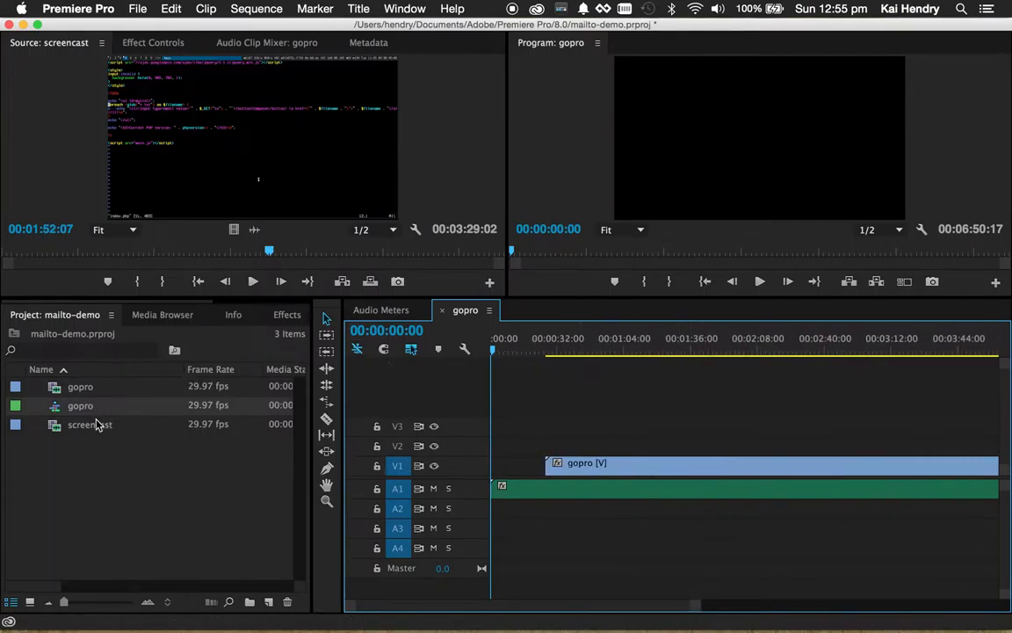
{"action": "mouse_move", "coordinate": [90, 424]}
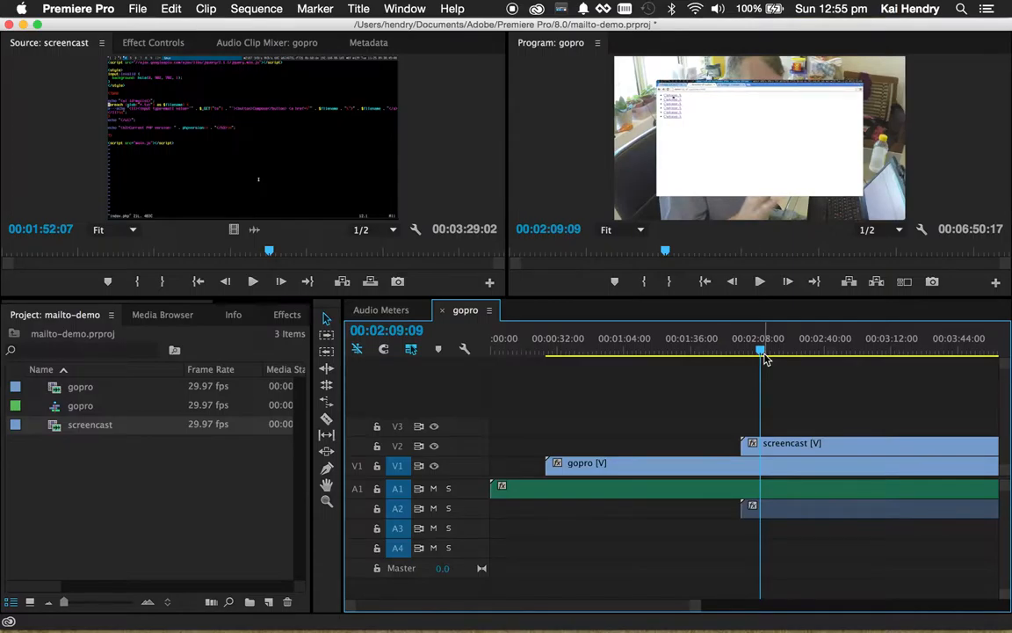
{"action": "mouse_move", "coordinate": [718, 163]}
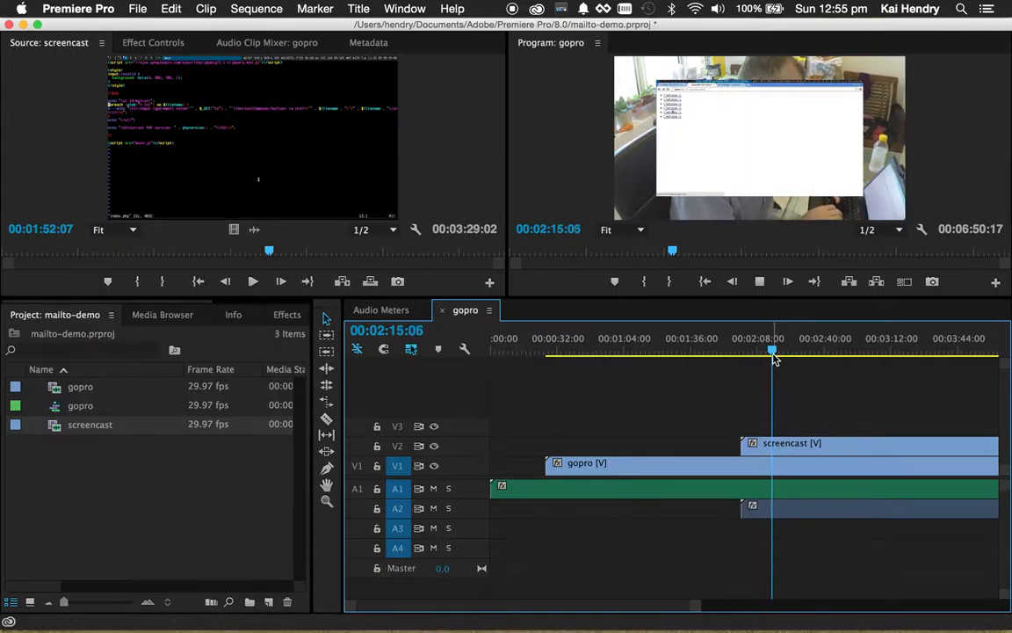
Drag the V2 screencast clip later and scrub the playhead back before the cut.
{"action": "left_click_drag", "start_coordinate": [771, 351], "coordinate": [798, 351]}
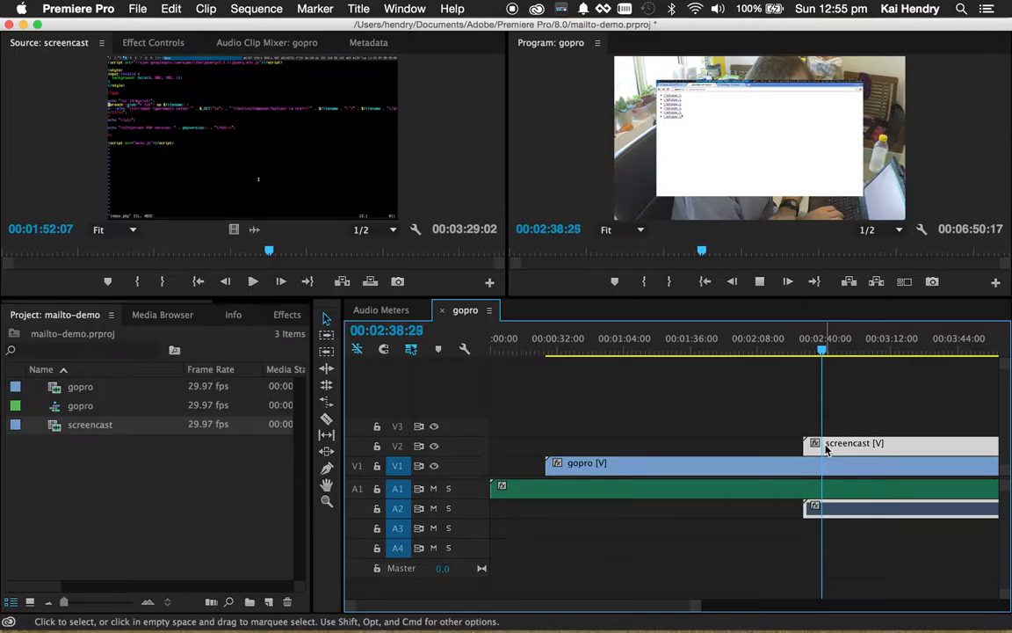
{"action": "left_click_drag", "start_coordinate": [821, 349], "coordinate": [782, 350]}
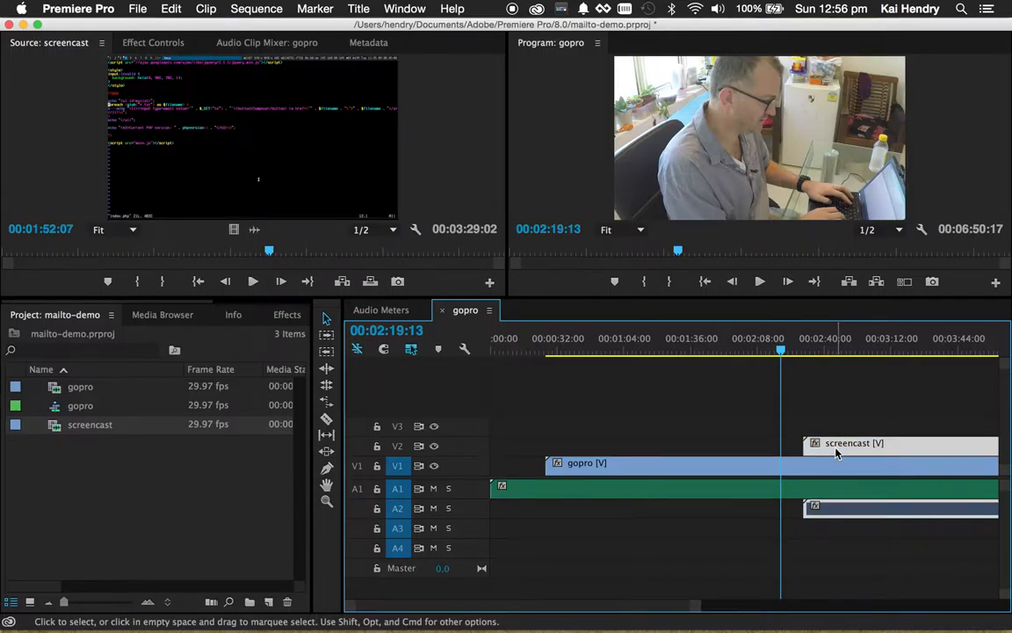
{"action": "right_click", "coordinate": [835, 452]}
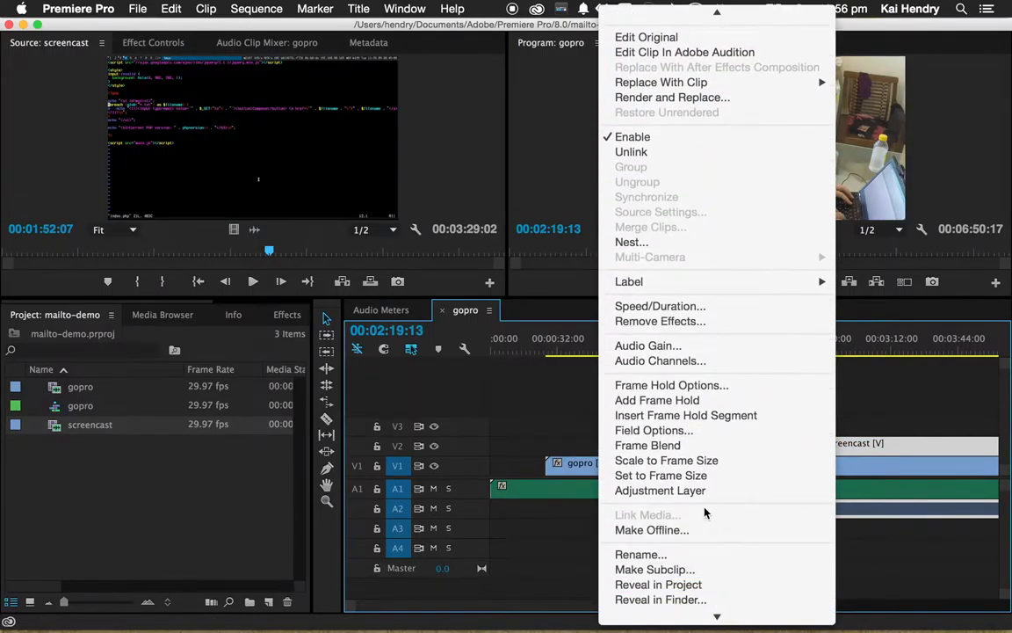
{"action": "left_click", "coordinate": [665, 460]}
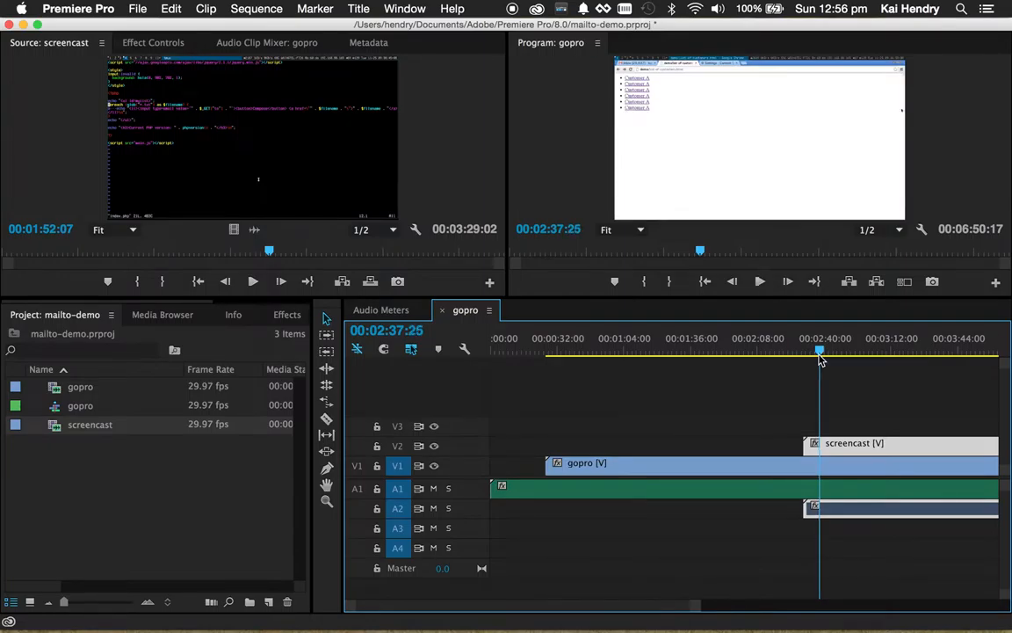
{"action": "mouse_move", "coordinate": [778, 440]}
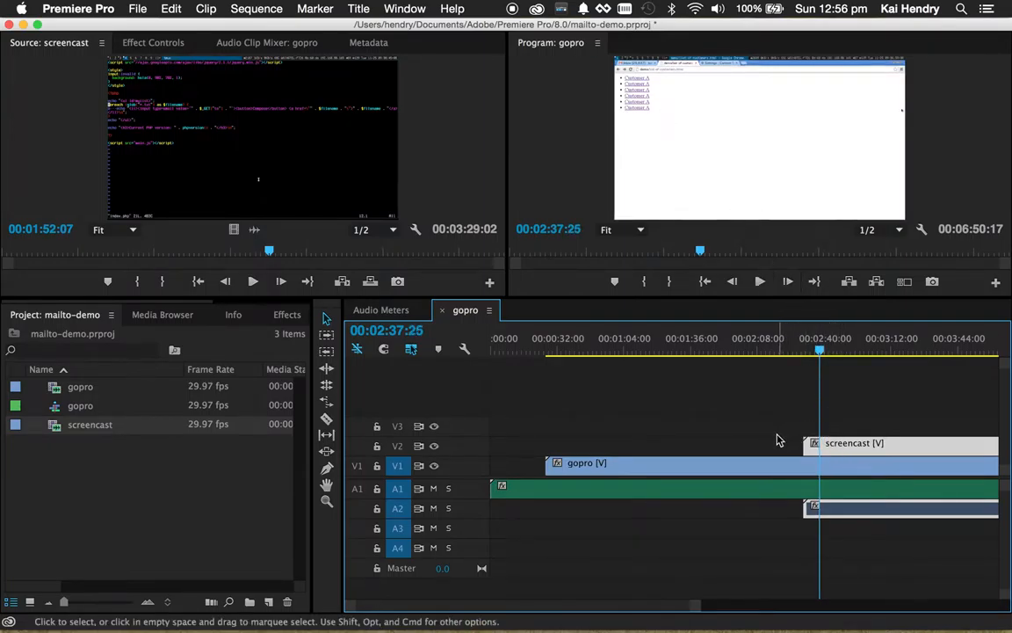
{"action": "left_click", "coordinate": [878, 443]}
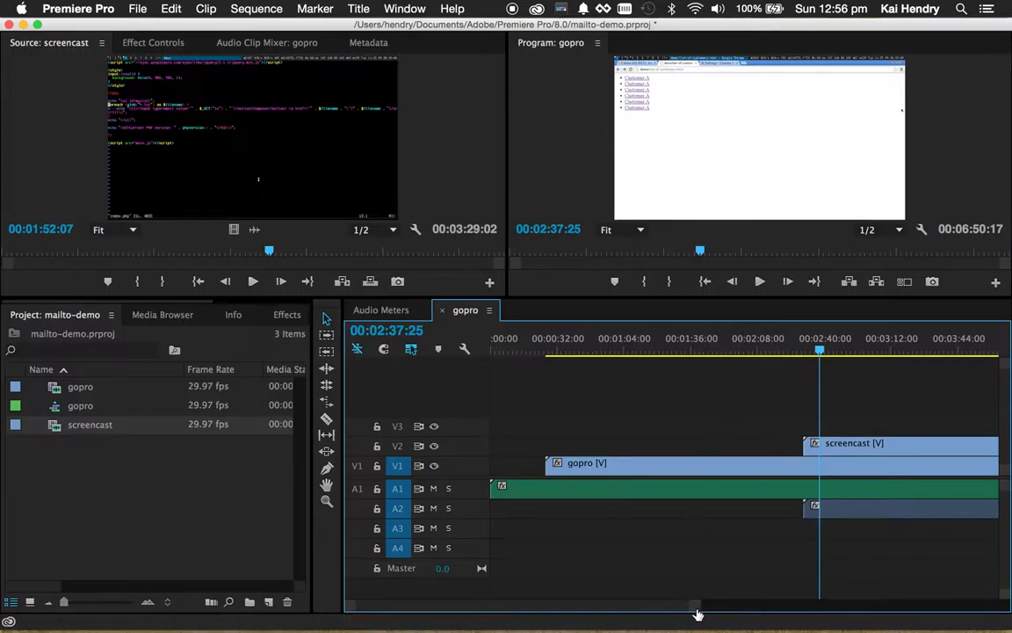
Zoom the timeline out to show both clips and select the screencast clip.
{"action": "left_click_drag", "start_coordinate": [697, 609], "coordinate": [811, 603]}
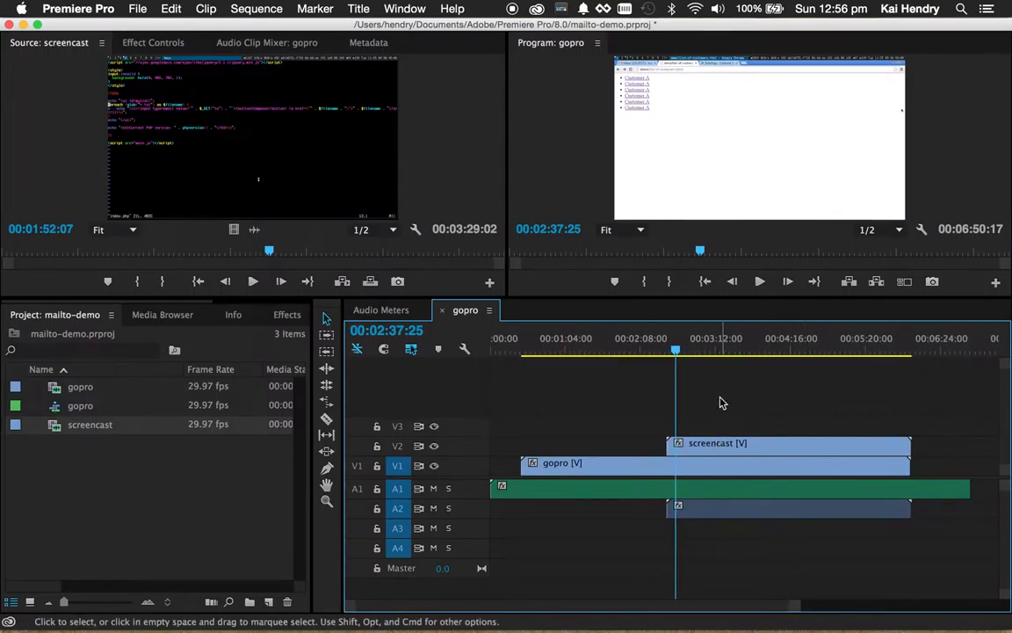
{"action": "mouse_move", "coordinate": [696, 451]}
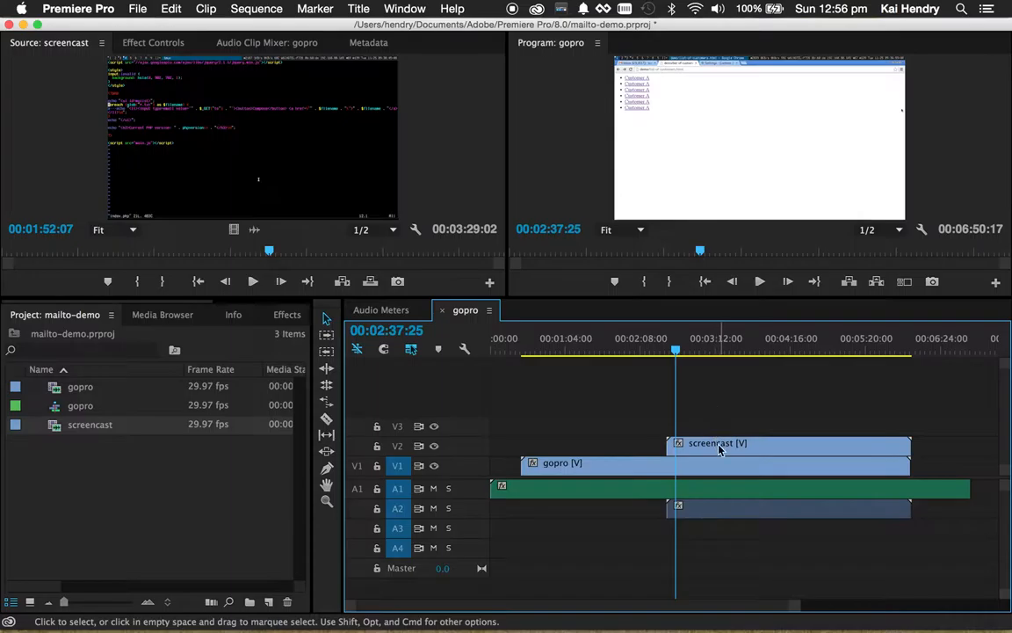
{"action": "left_click", "coordinate": [718, 443]}
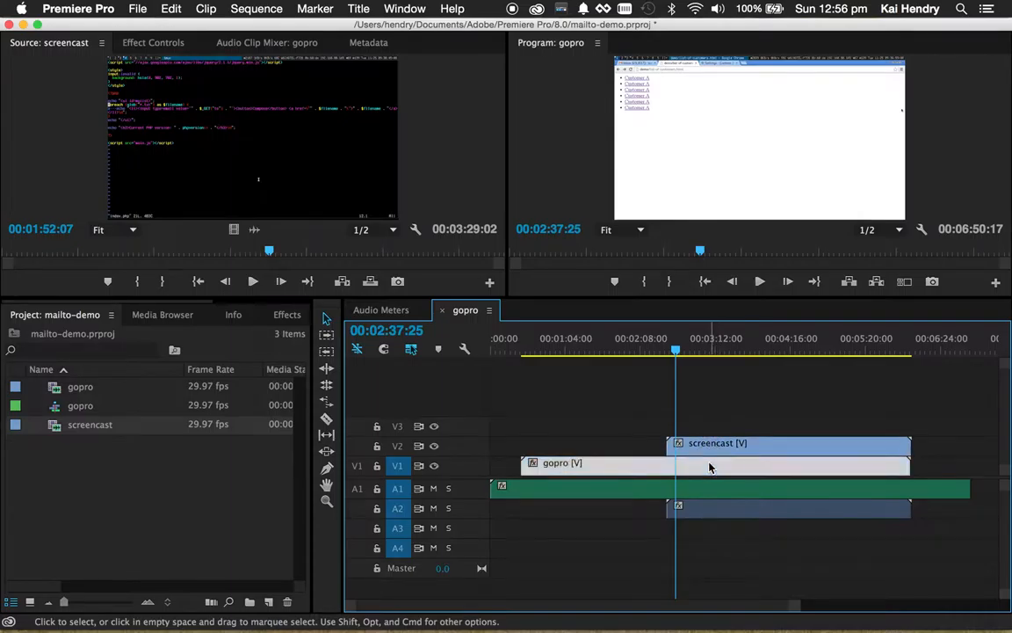
{"action": "mouse_move", "coordinate": [710, 448]}
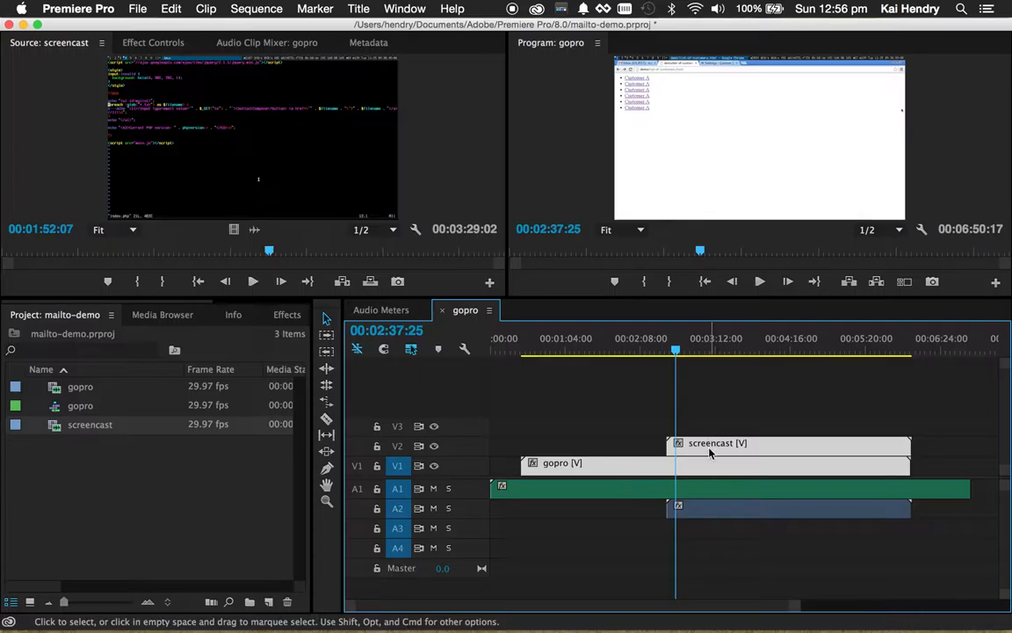
Nest the selected gopro and screencast clips into a sequence named 'TwoVideos'.
{"action": "right_click", "coordinate": [710, 448]}
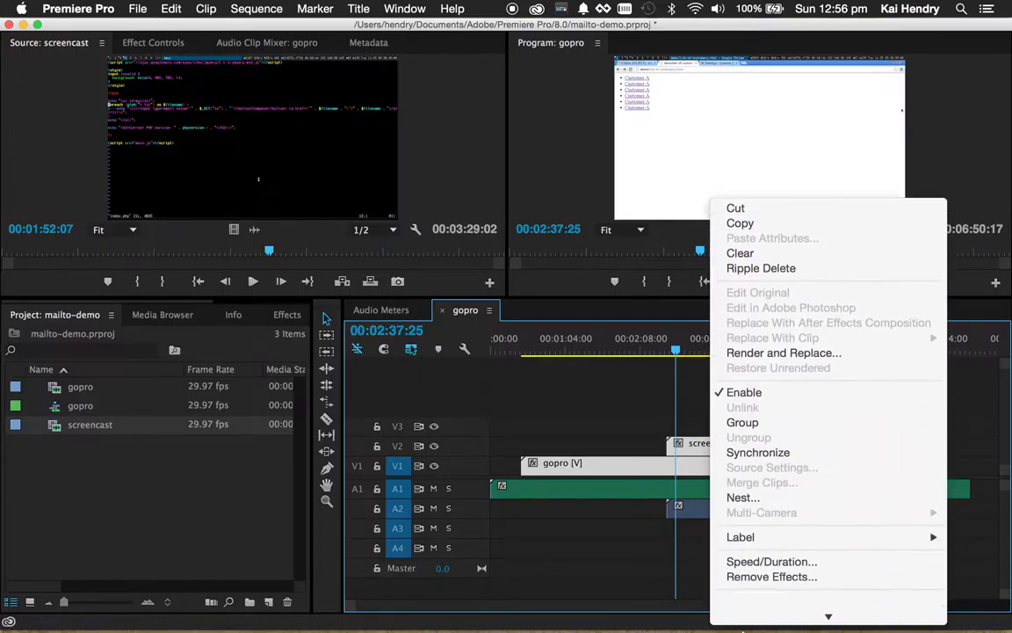
{"action": "left_click", "coordinate": [742, 496]}
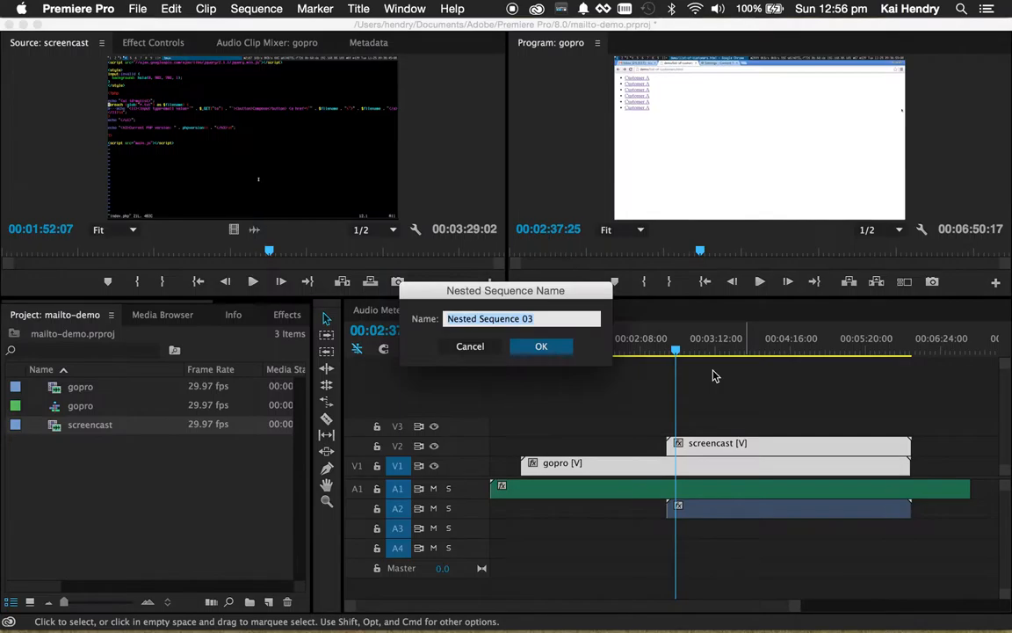
{"action": "mouse_move", "coordinate": [700, 375]}
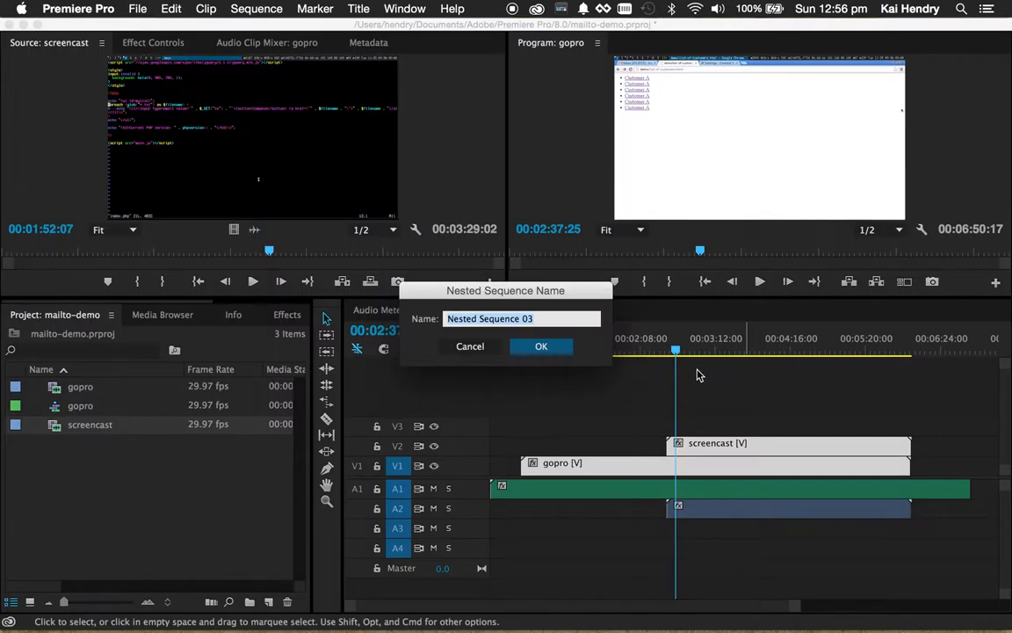
{"action": "type", "text": "Two"}
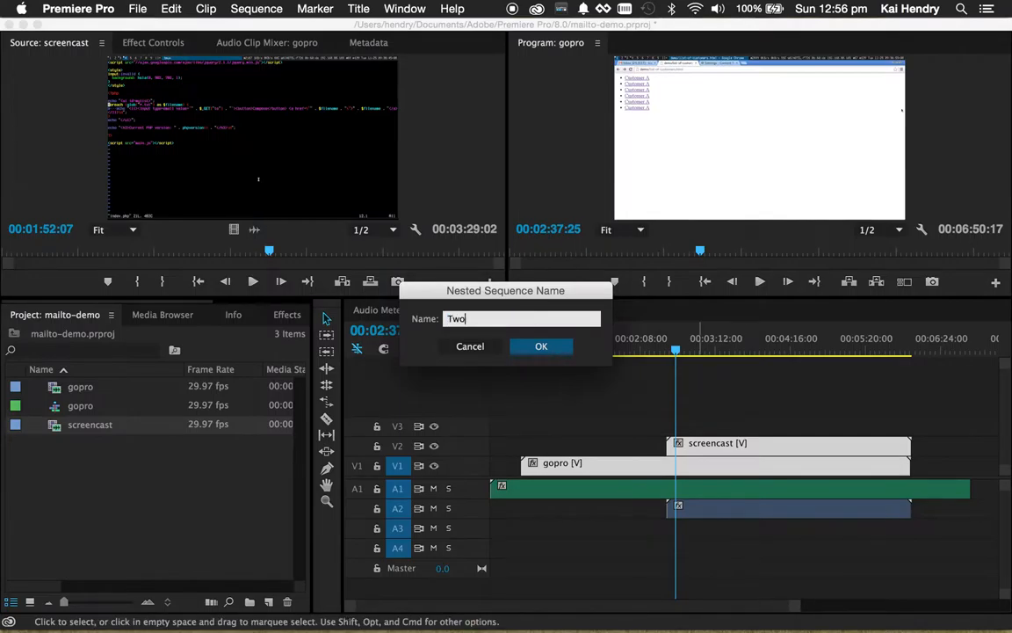
{"action": "type", "text": "Videos"}
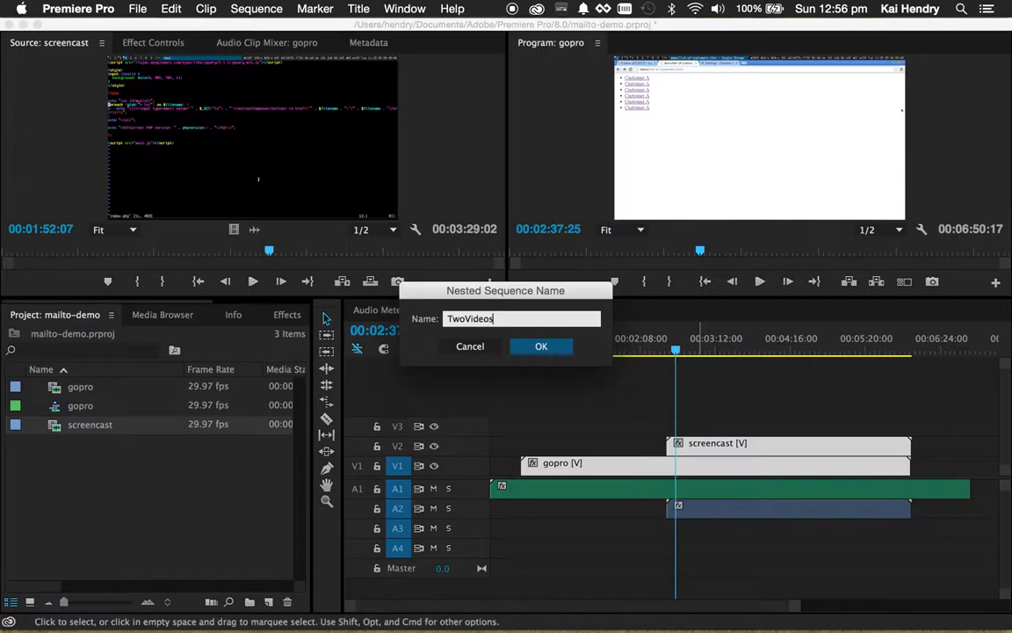
{"action": "left_click", "coordinate": [541, 346]}
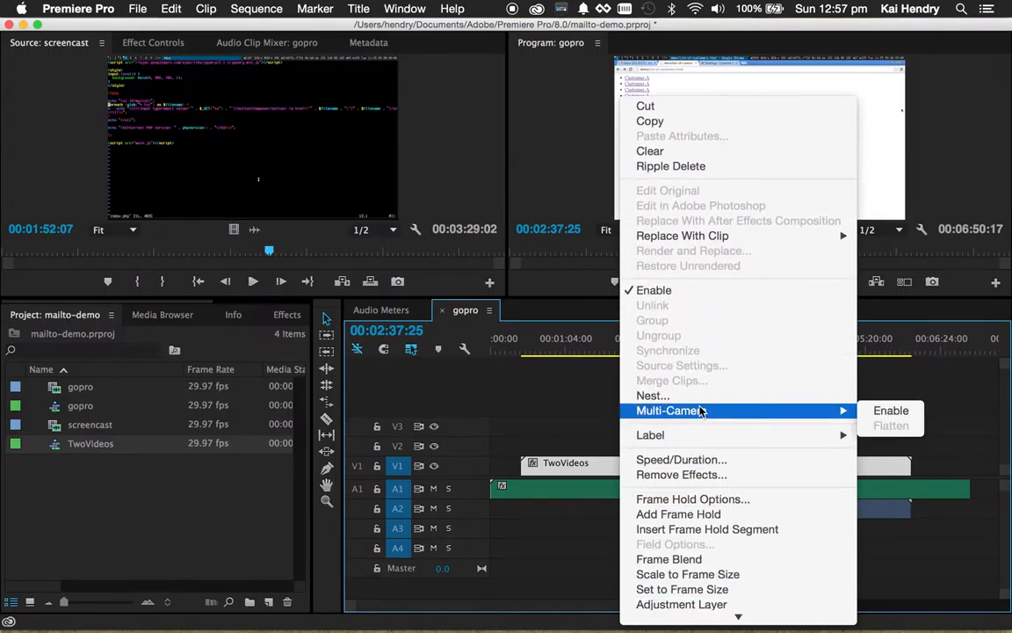
Enable Multi-Camera on the TwoVideos clip and show Multi-Camera view in the Program monitor.
{"action": "left_click", "coordinate": [890, 410]}
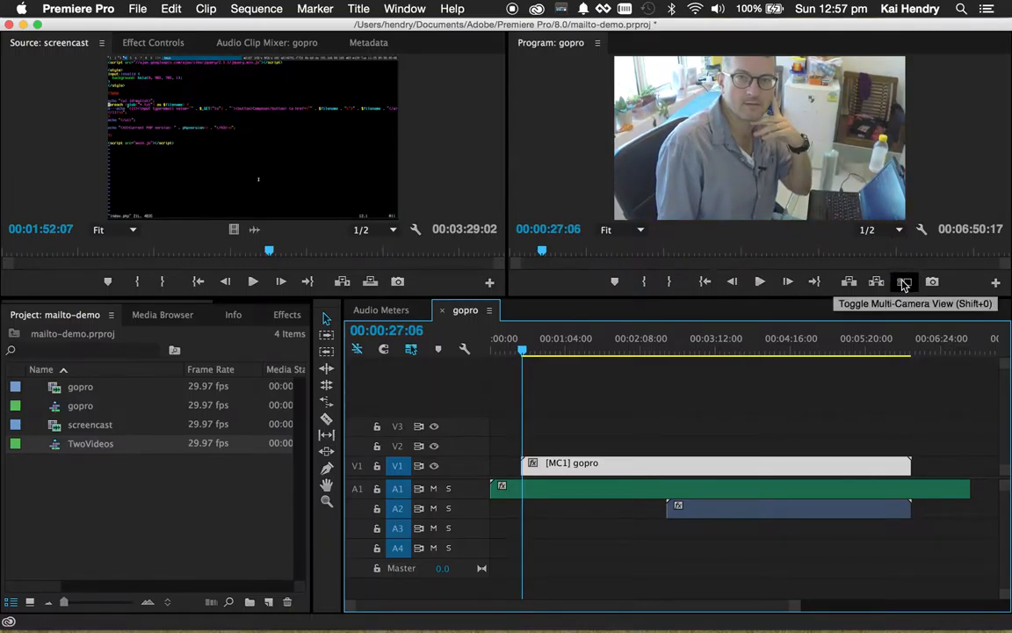
{"action": "left_click", "coordinate": [922, 229]}
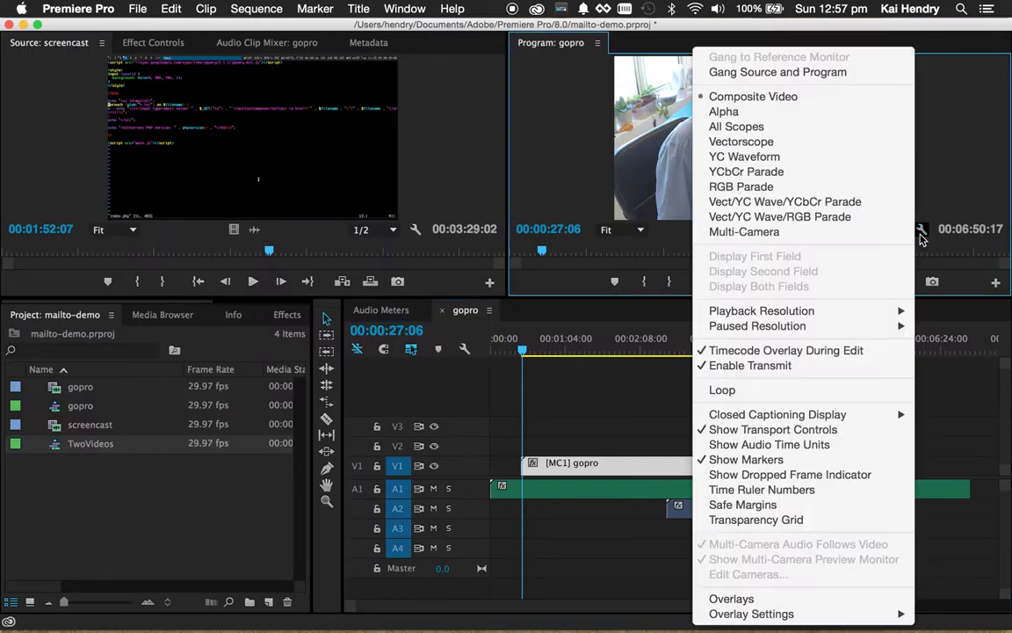
{"action": "left_click", "coordinate": [921, 229]}
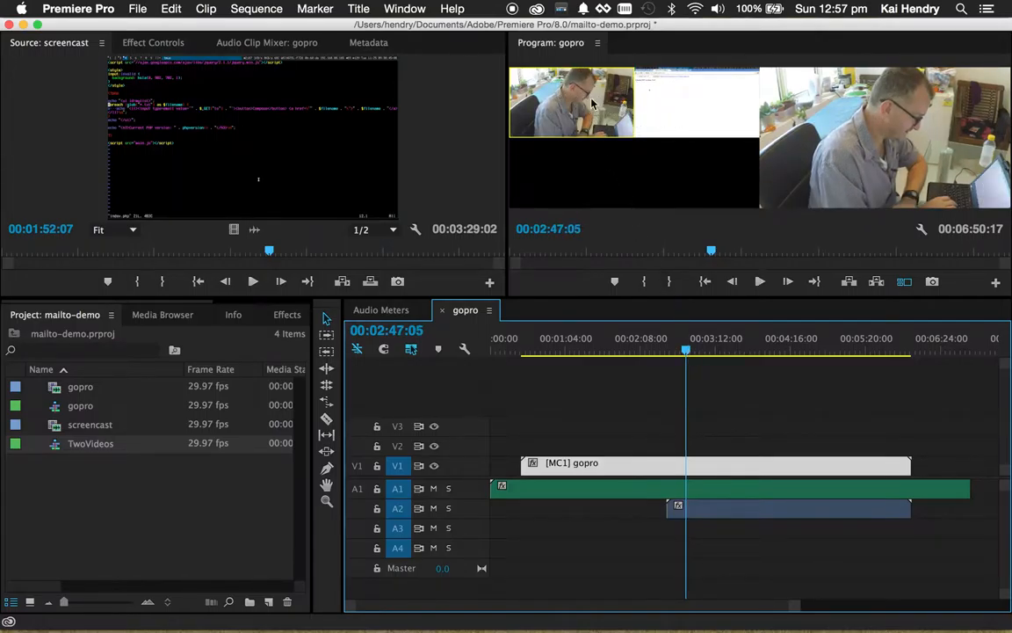
{"action": "mouse_move", "coordinate": [617, 104]}
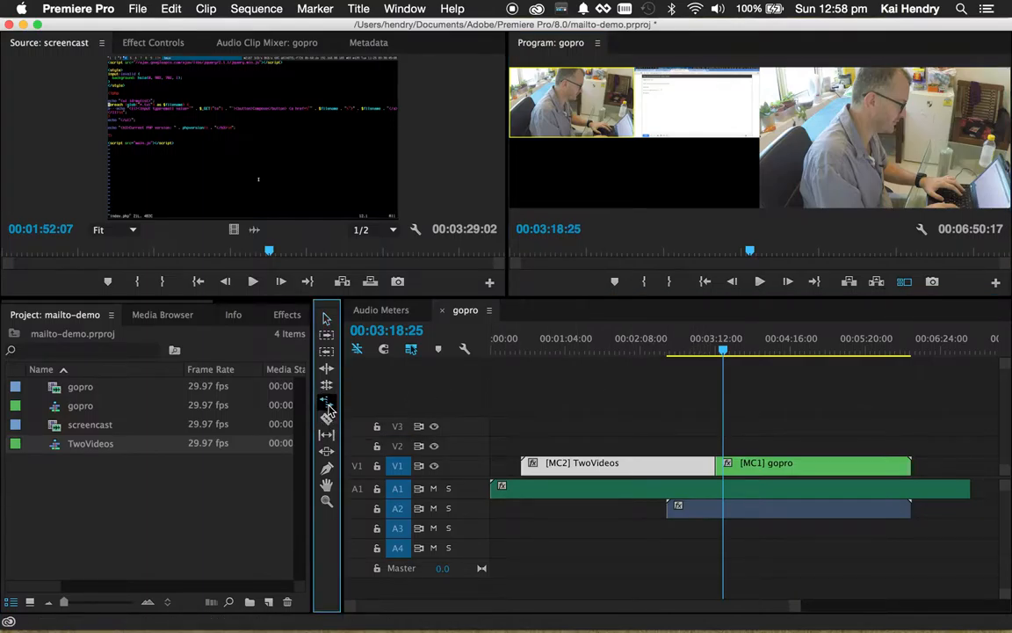
{"action": "mouse_move", "coordinate": [326, 387]}
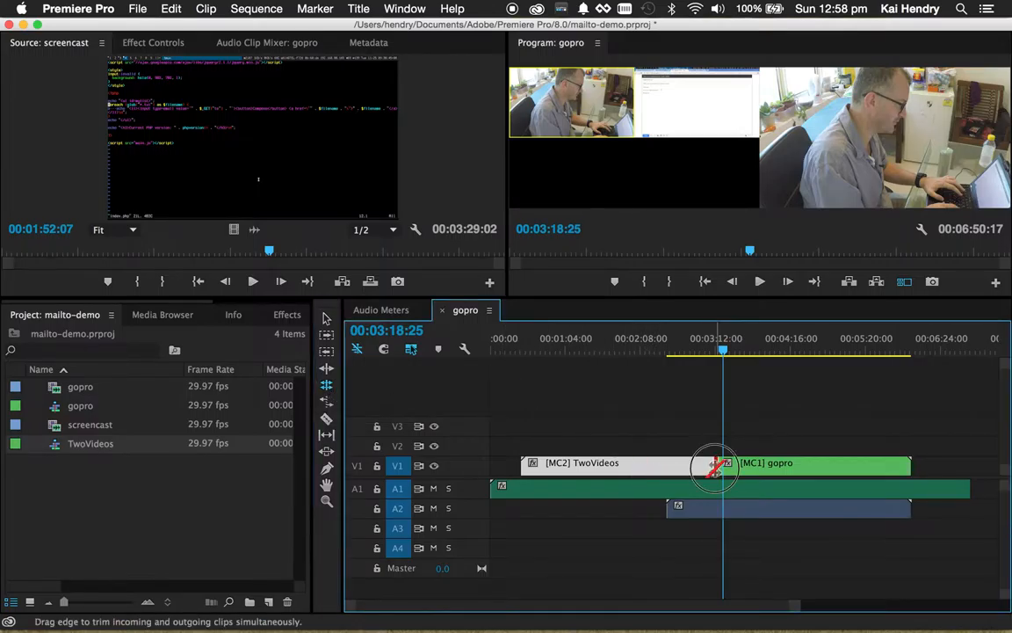
Roll the [MC2]/[MC1] edit point to just before 3:12 and park the playhead there.
{"action": "left_click_drag", "start_coordinate": [714, 465], "coordinate": [710, 469]}
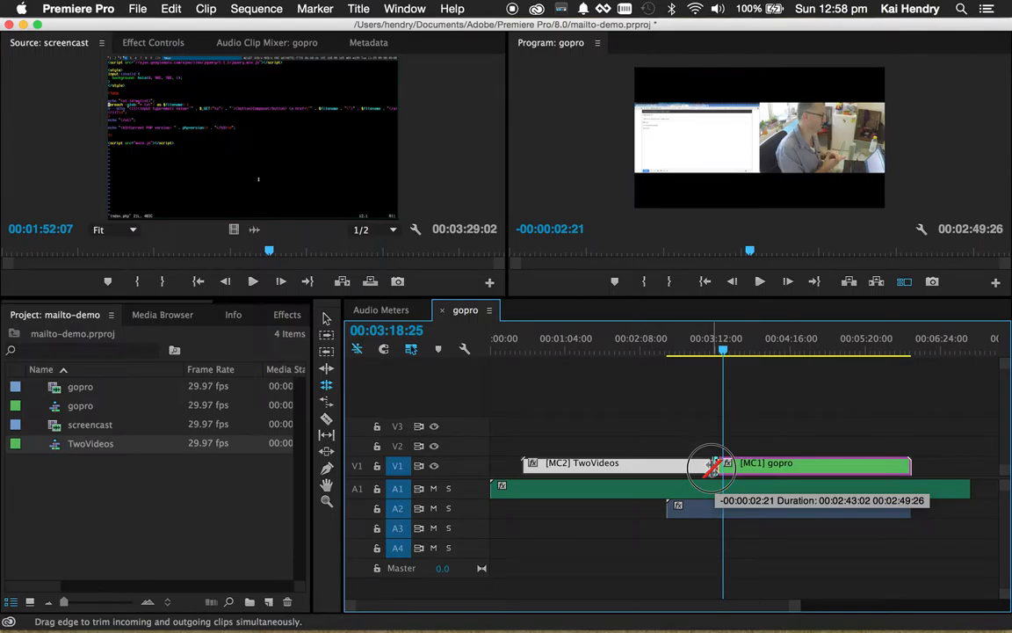
{"action": "left_click_drag", "start_coordinate": [710, 466], "coordinate": [720, 466]}
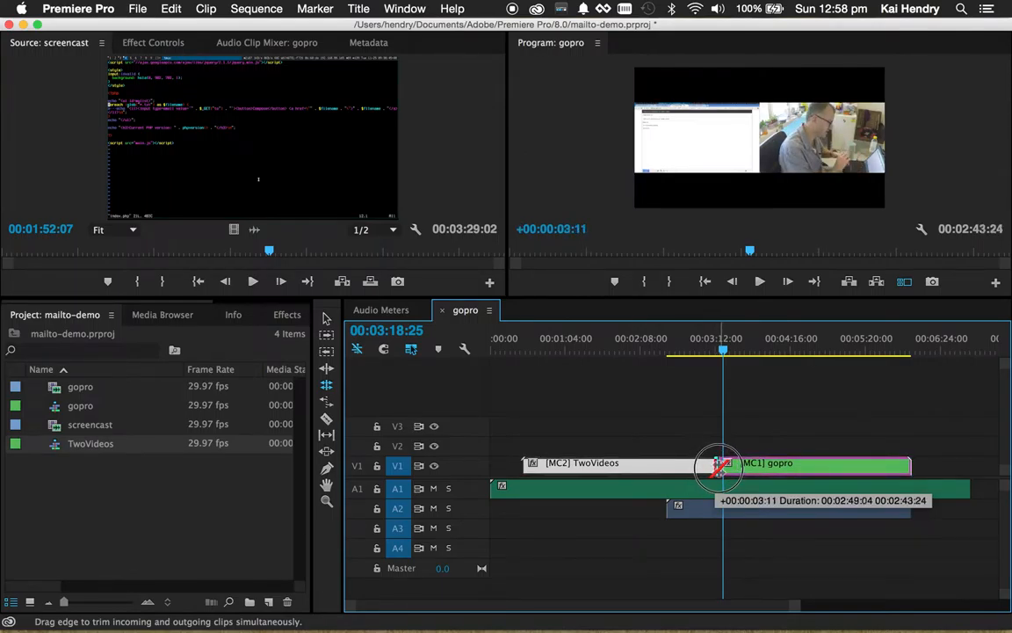
{"action": "left_click_drag", "start_coordinate": [722, 469], "coordinate": [712, 469]}
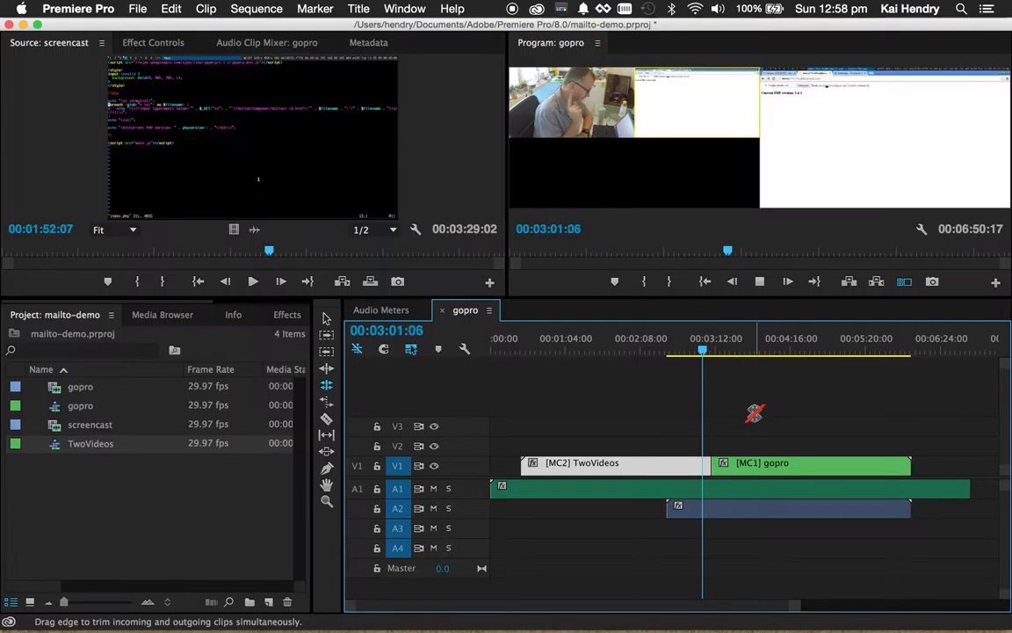
{"action": "left_click_drag", "start_coordinate": [702, 351], "coordinate": [707, 351]}
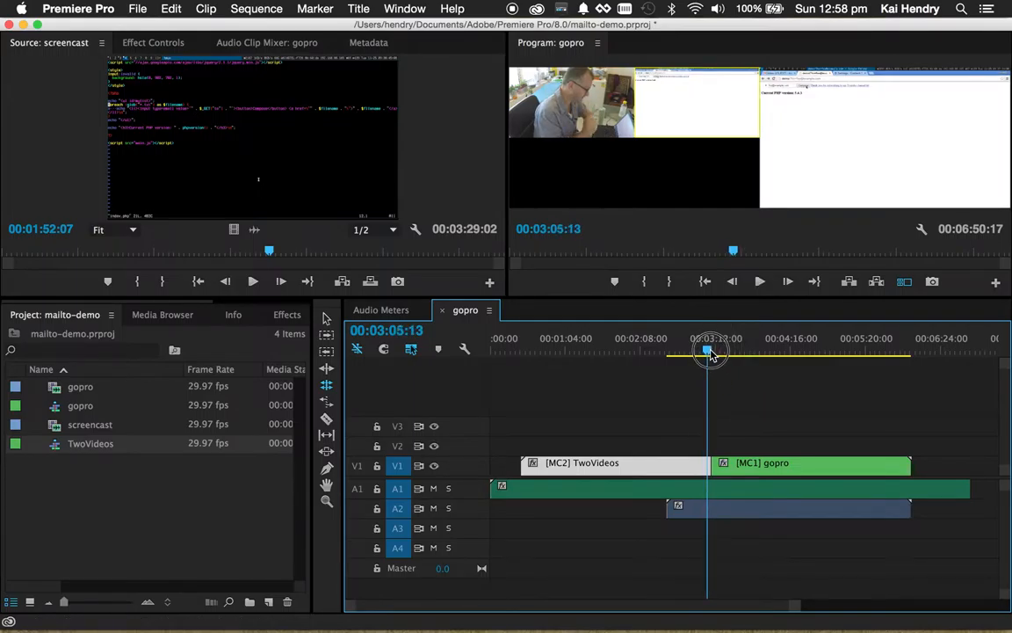
{"action": "left_click", "coordinate": [759, 281]}
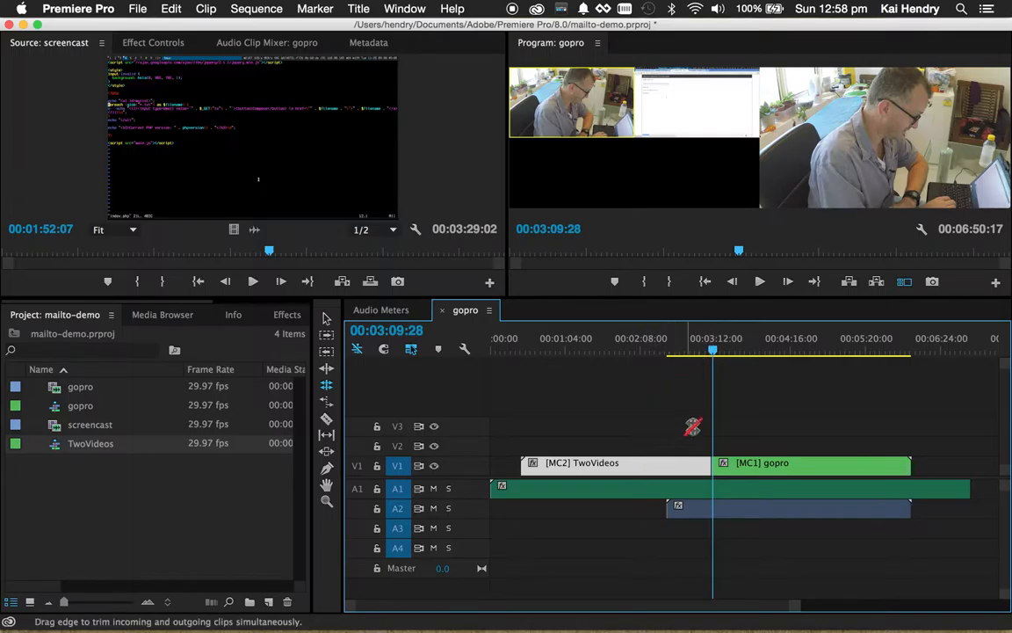
{"action": "mouse_move", "coordinate": [714, 333]}
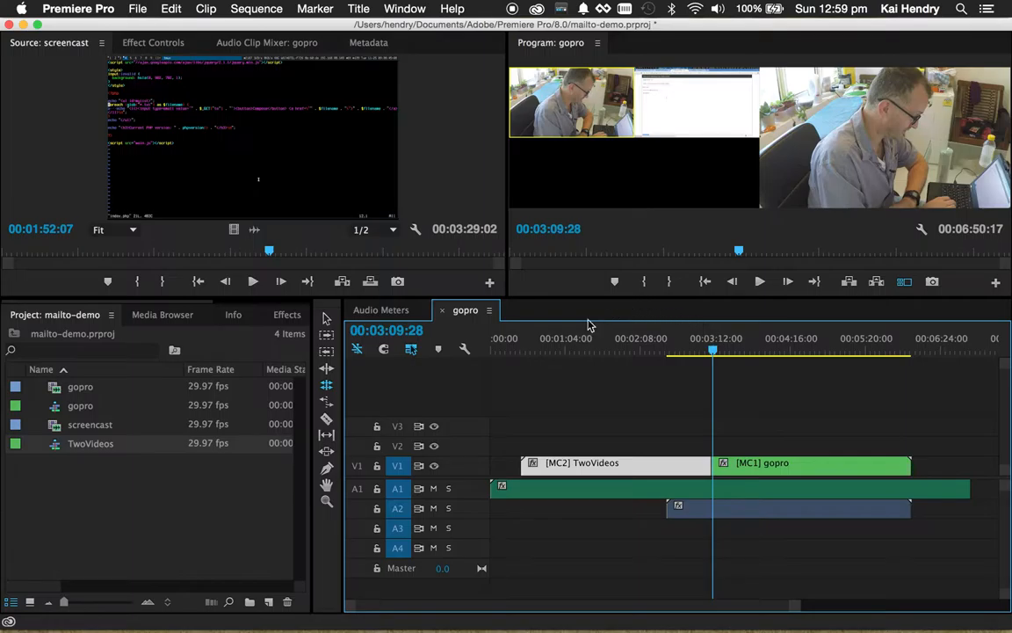
{"action": "left_click", "coordinate": [396, 464]}
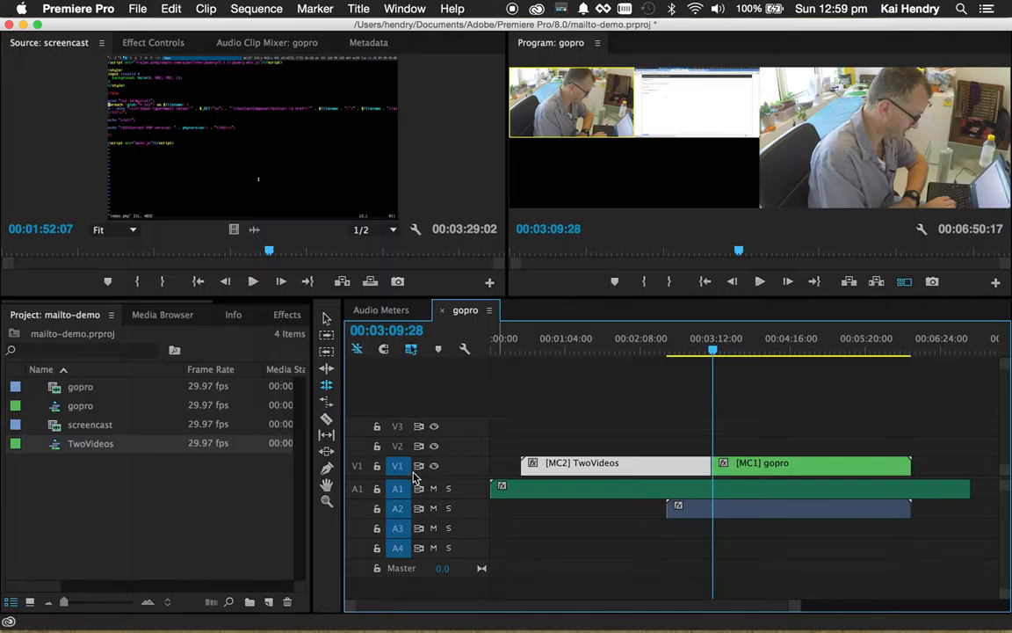
{"action": "mouse_move", "coordinate": [771, 171]}
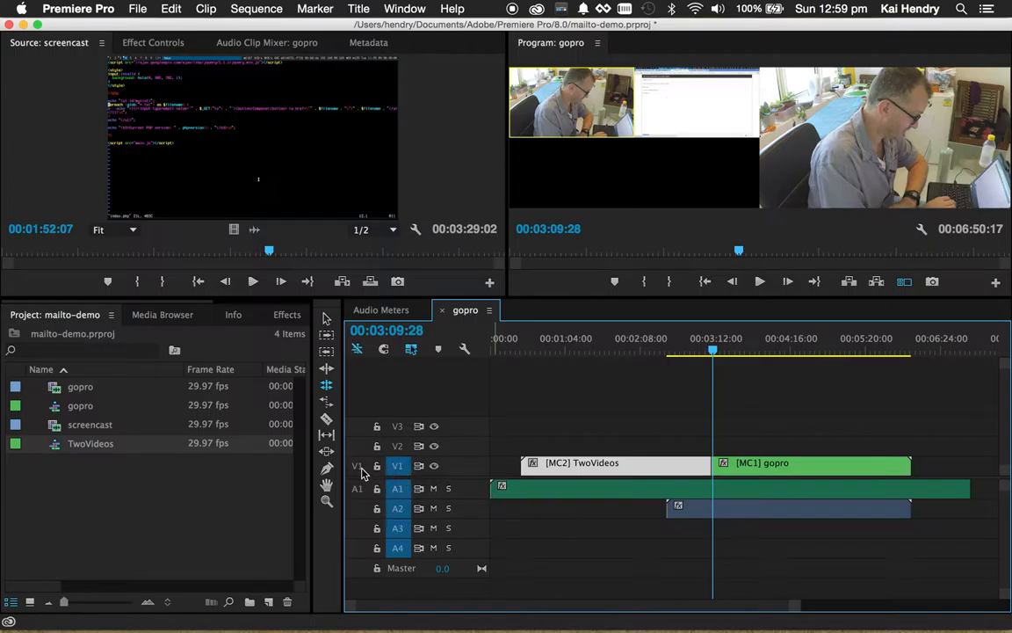
{"action": "mouse_move", "coordinate": [398, 466]}
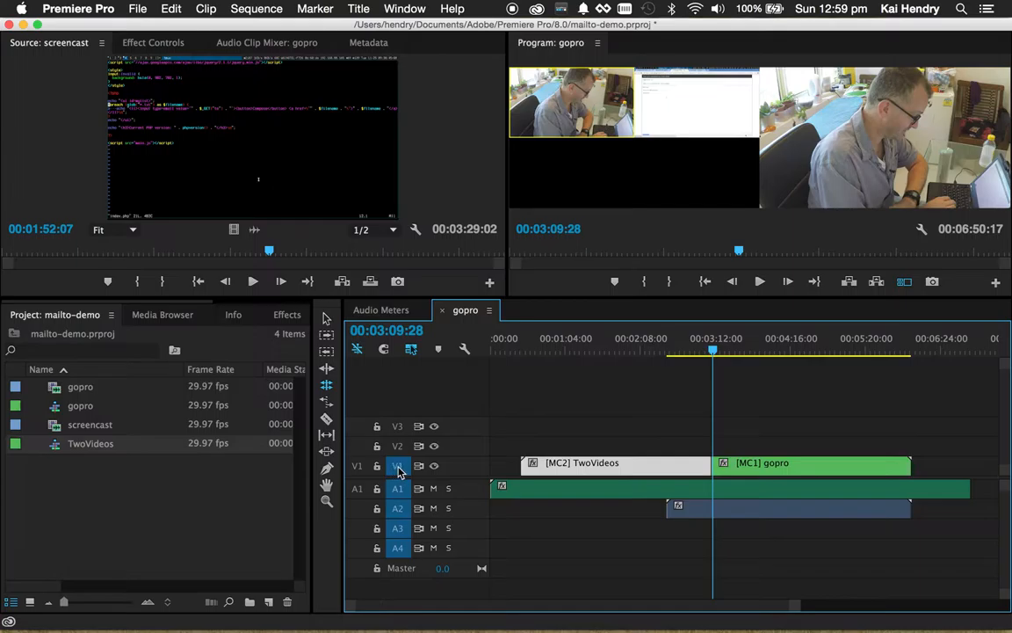
{"action": "mouse_move", "coordinate": [419, 465]}
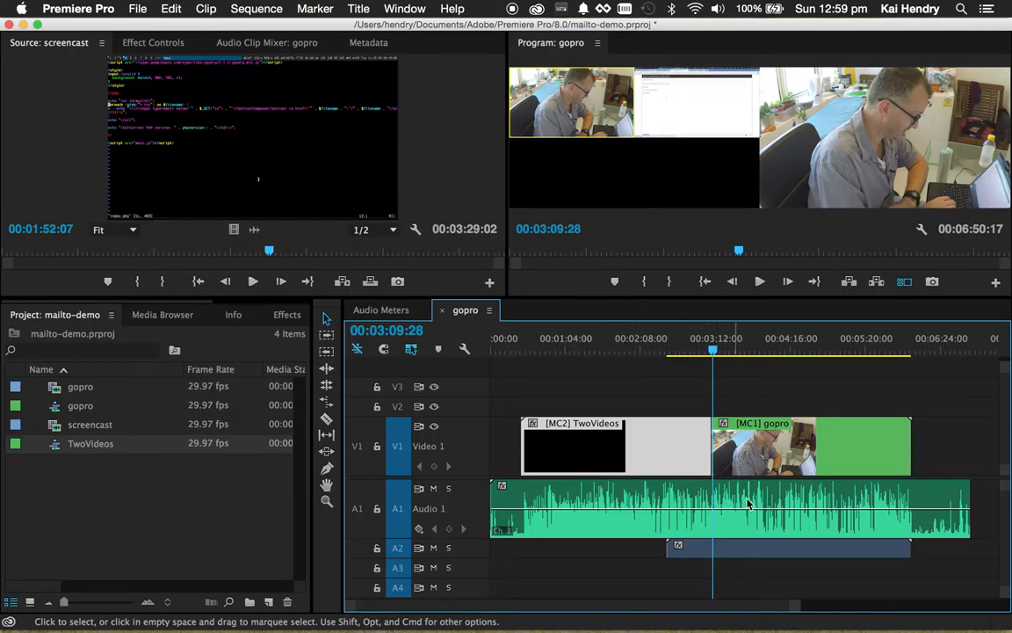
{"action": "mouse_move", "coordinate": [734, 510]}
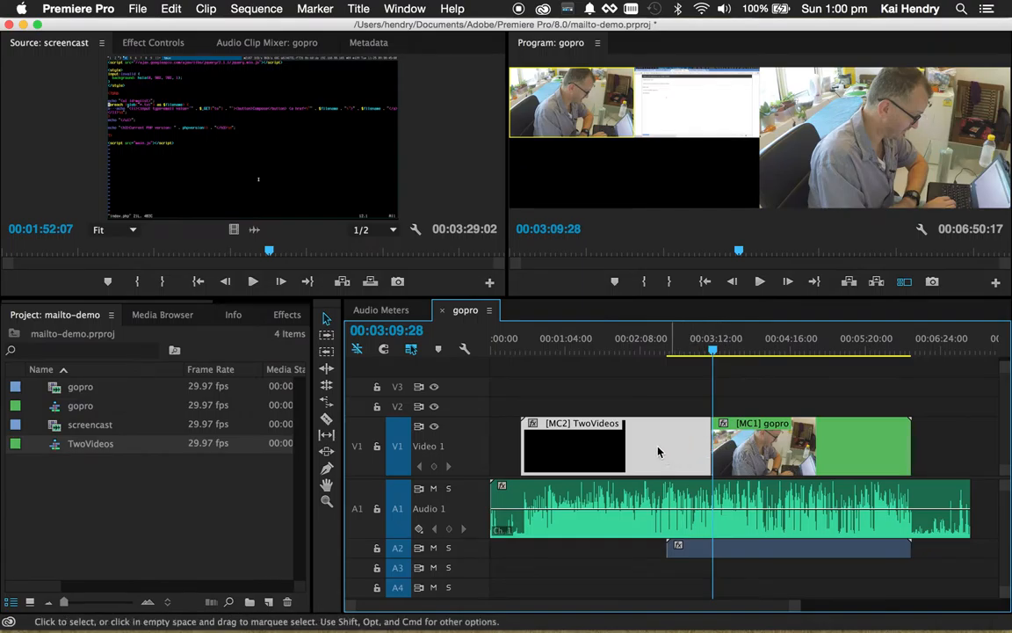
{"action": "mouse_move", "coordinate": [708, 452]}
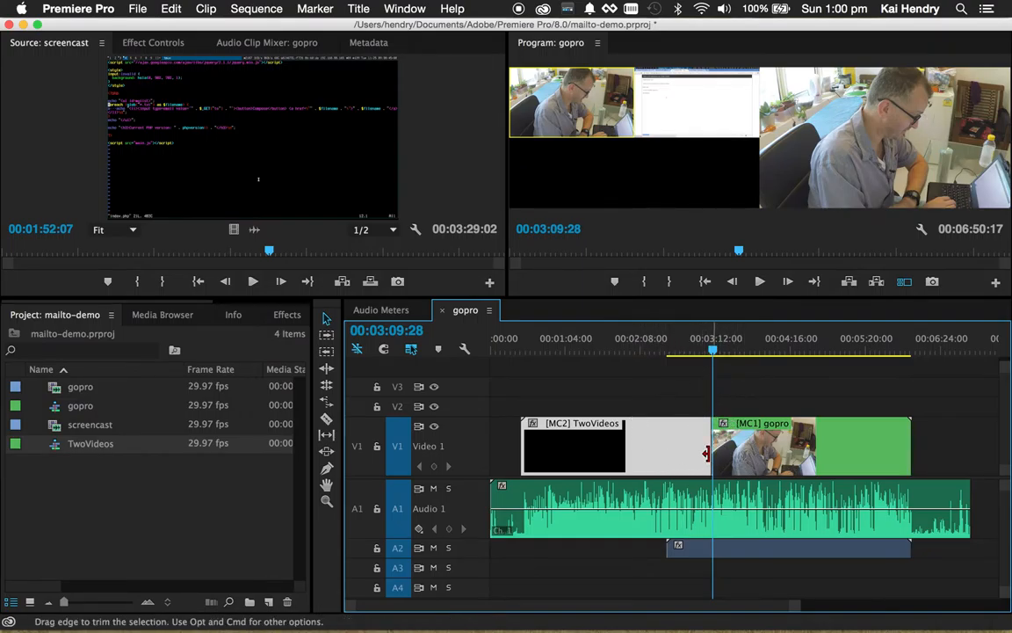
{"action": "mouse_move", "coordinate": [729, 455]}
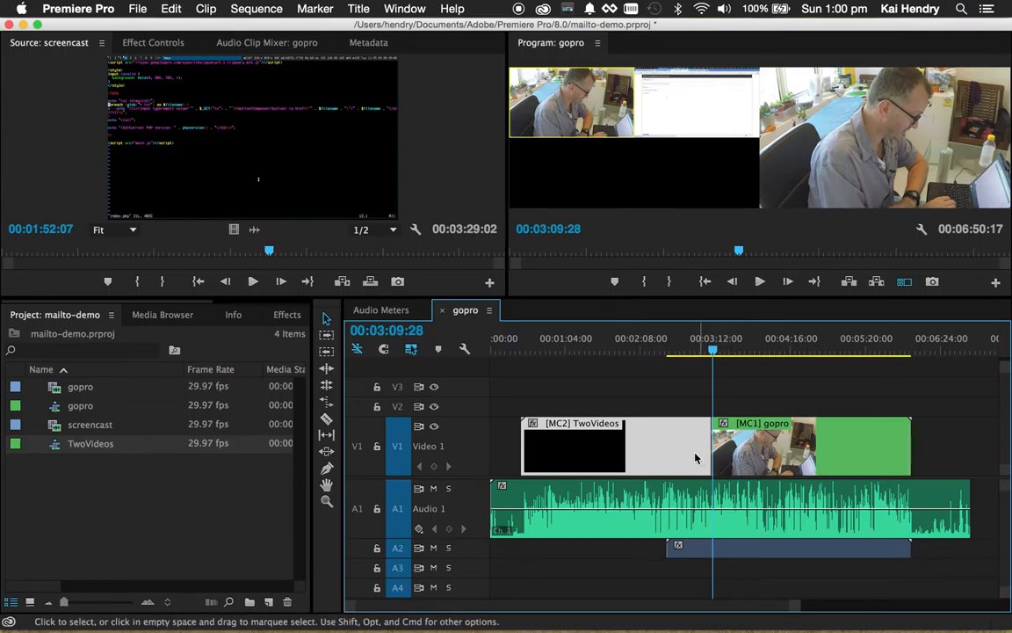
{"action": "mouse_move", "coordinate": [775, 543]}
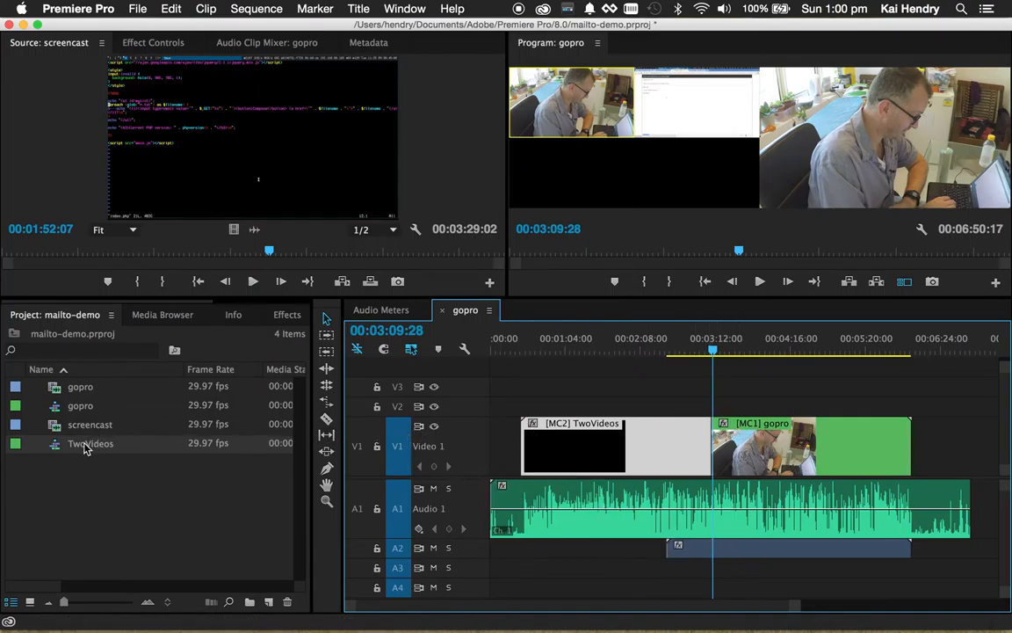
Open the TwoVideos sequence from the Project panel and bring its timeline tab forward.
{"action": "double_click", "coordinate": [91, 443]}
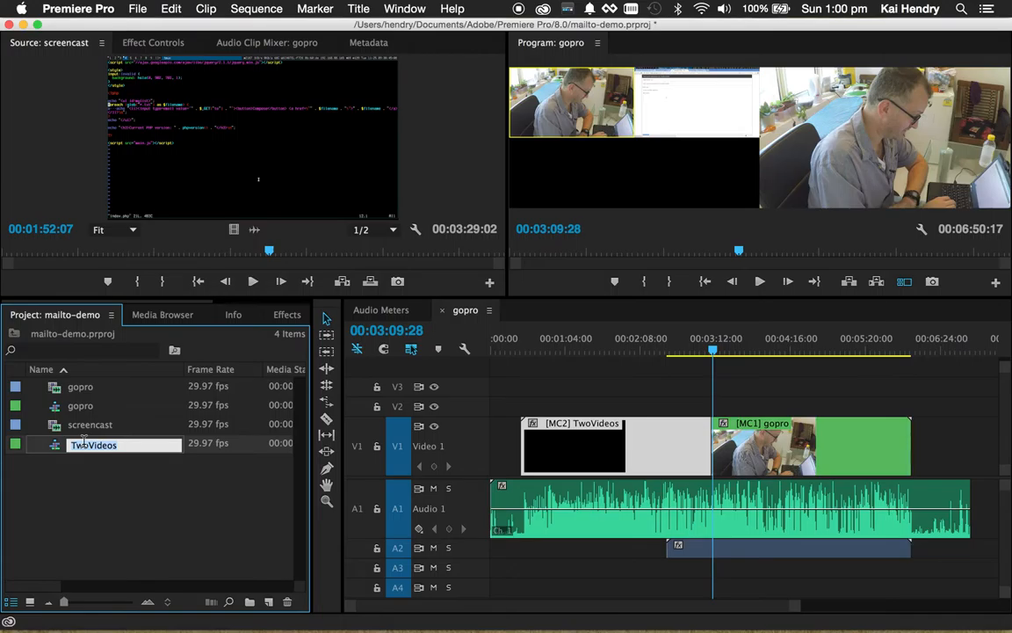
{"action": "double_click", "coordinate": [93, 443]}
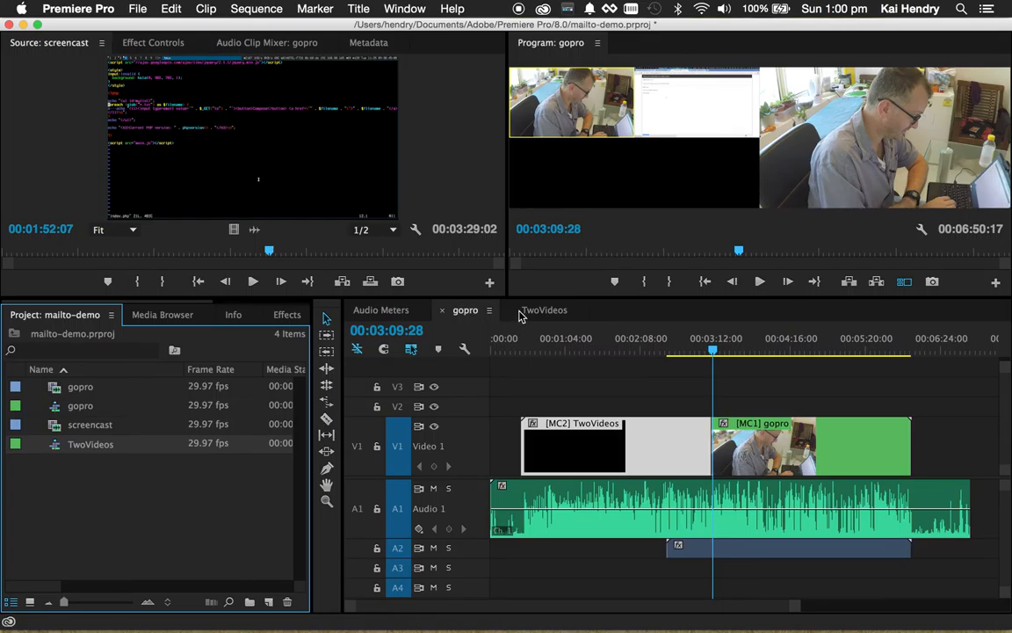
{"action": "left_click", "coordinate": [545, 309]}
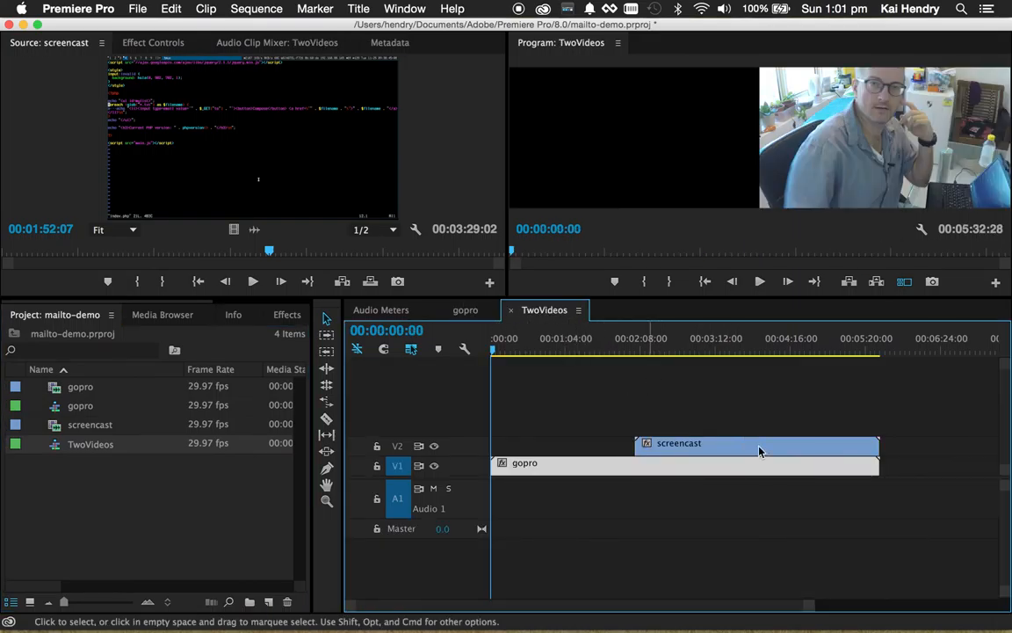
{"action": "mouse_move", "coordinate": [705, 451]}
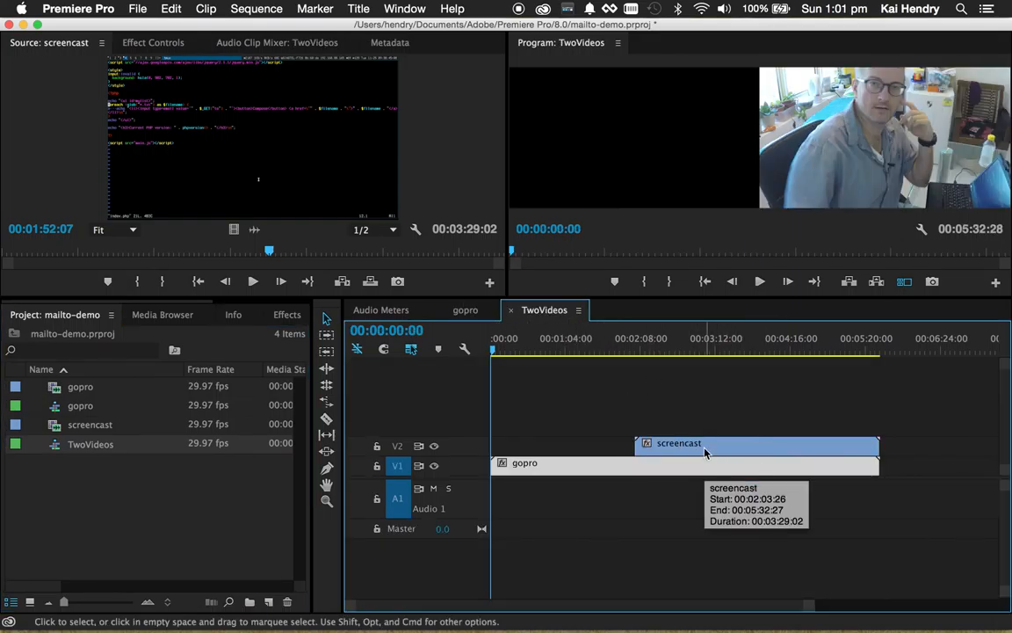